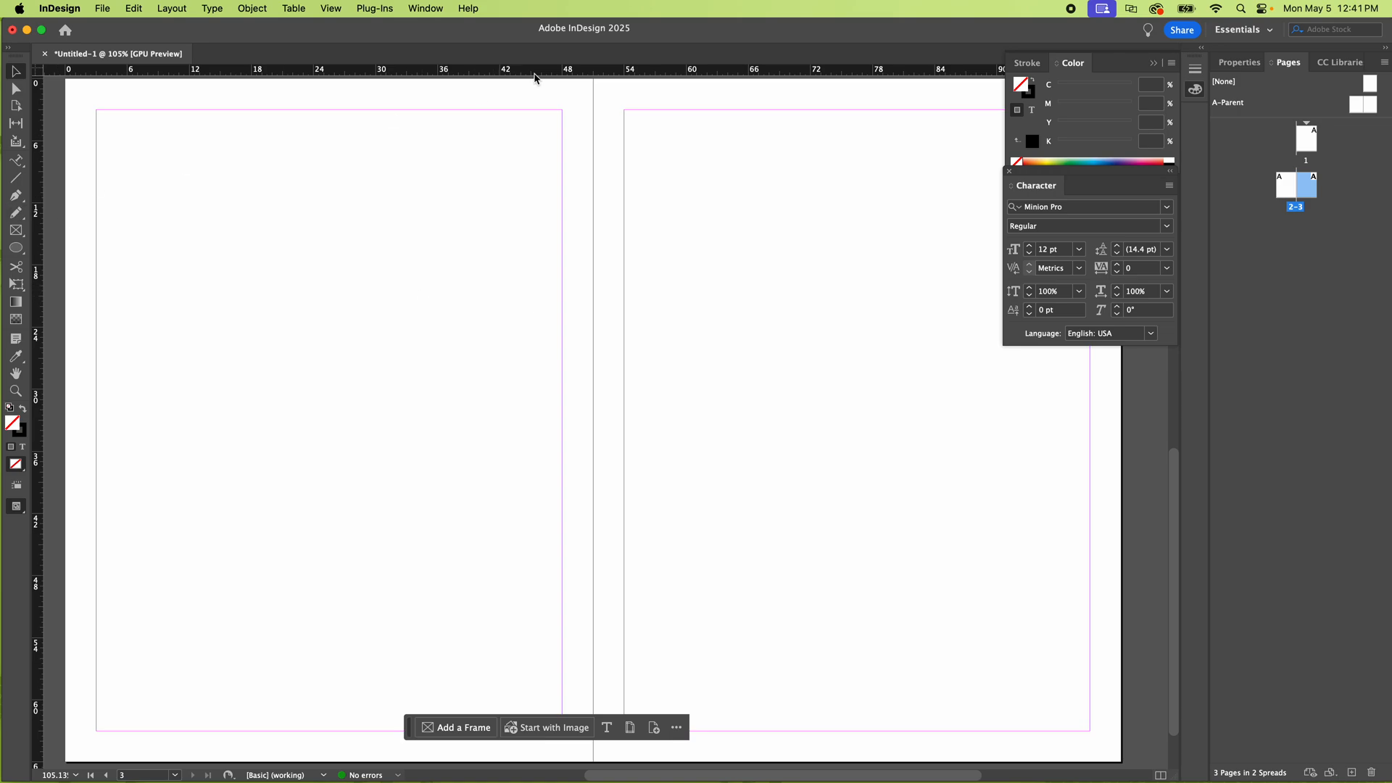
pyautogui.moveTo(16, 161)
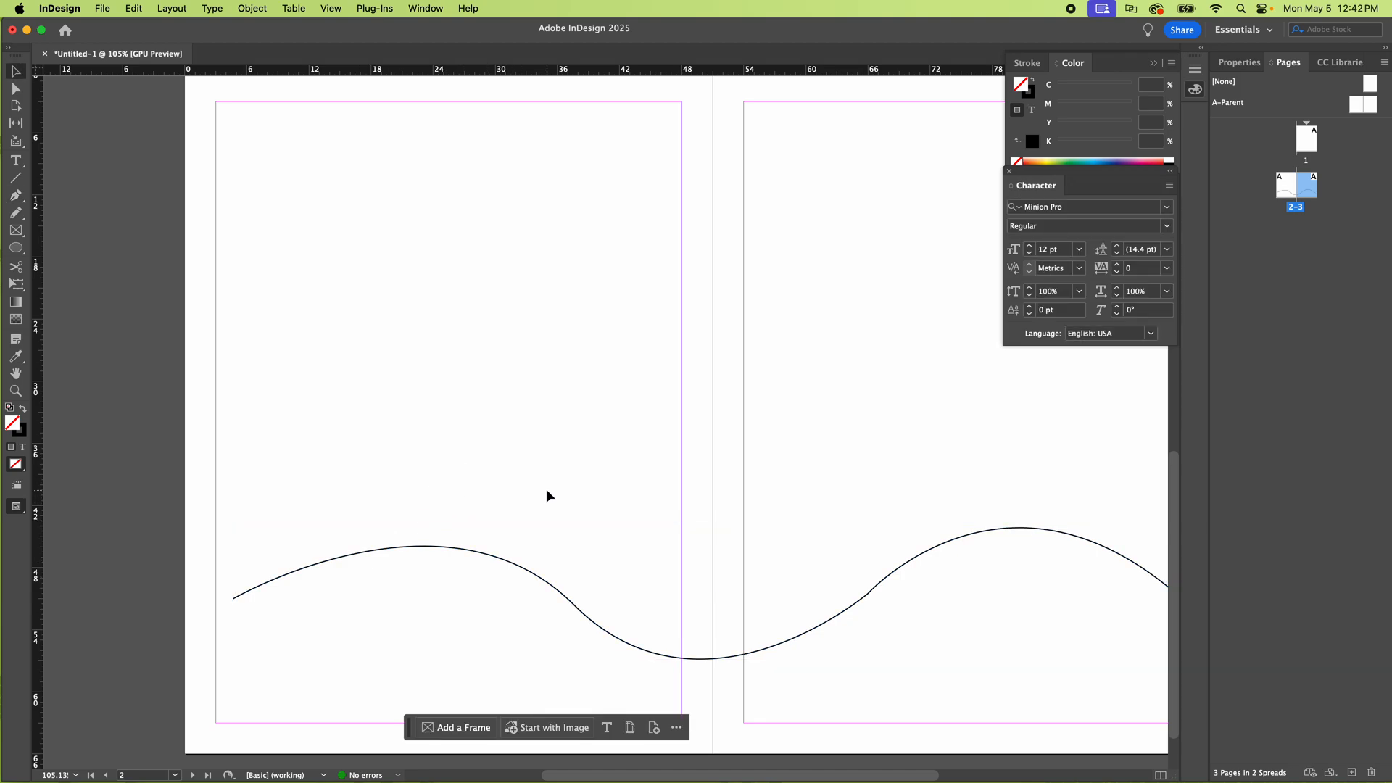
pyautogui.moveTo(82, 187)
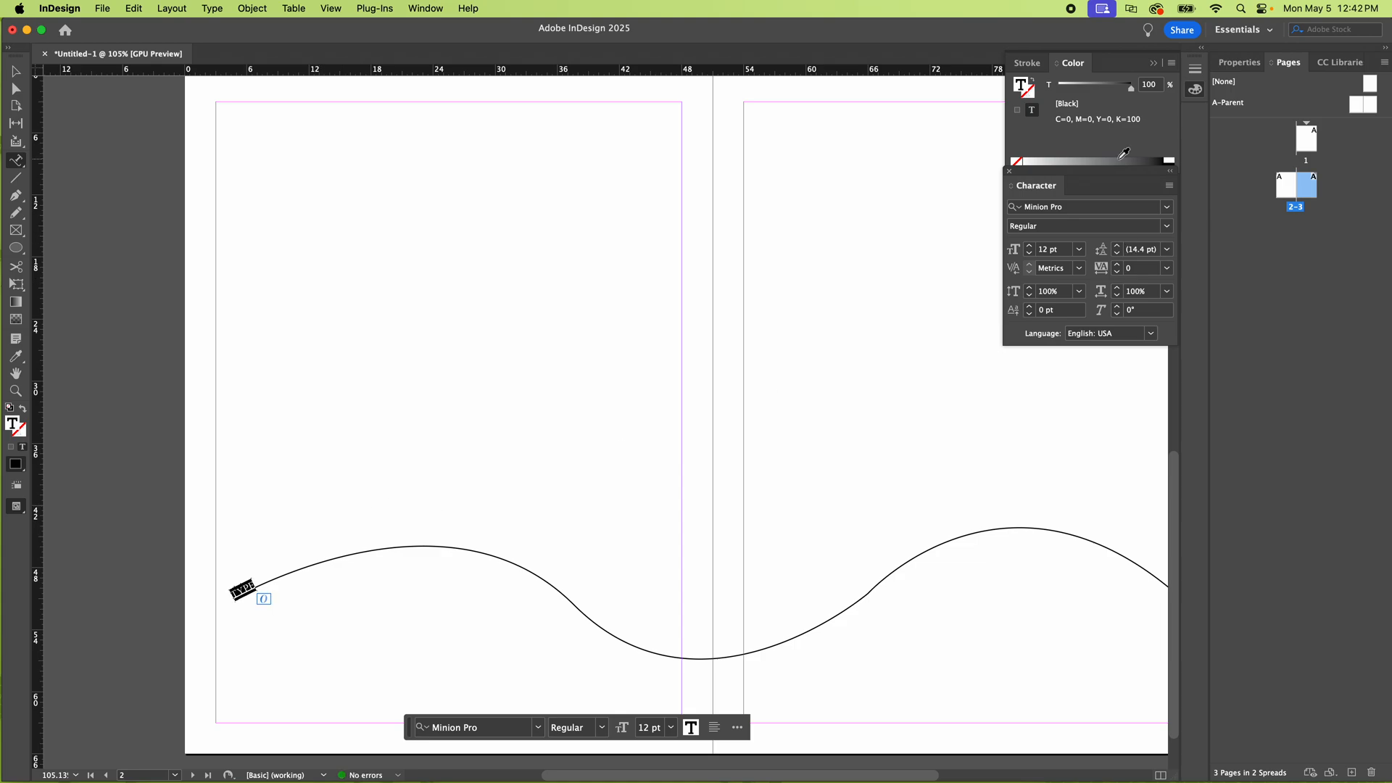
pyautogui.moveTo(1032, 250)
pyautogui.write('70')
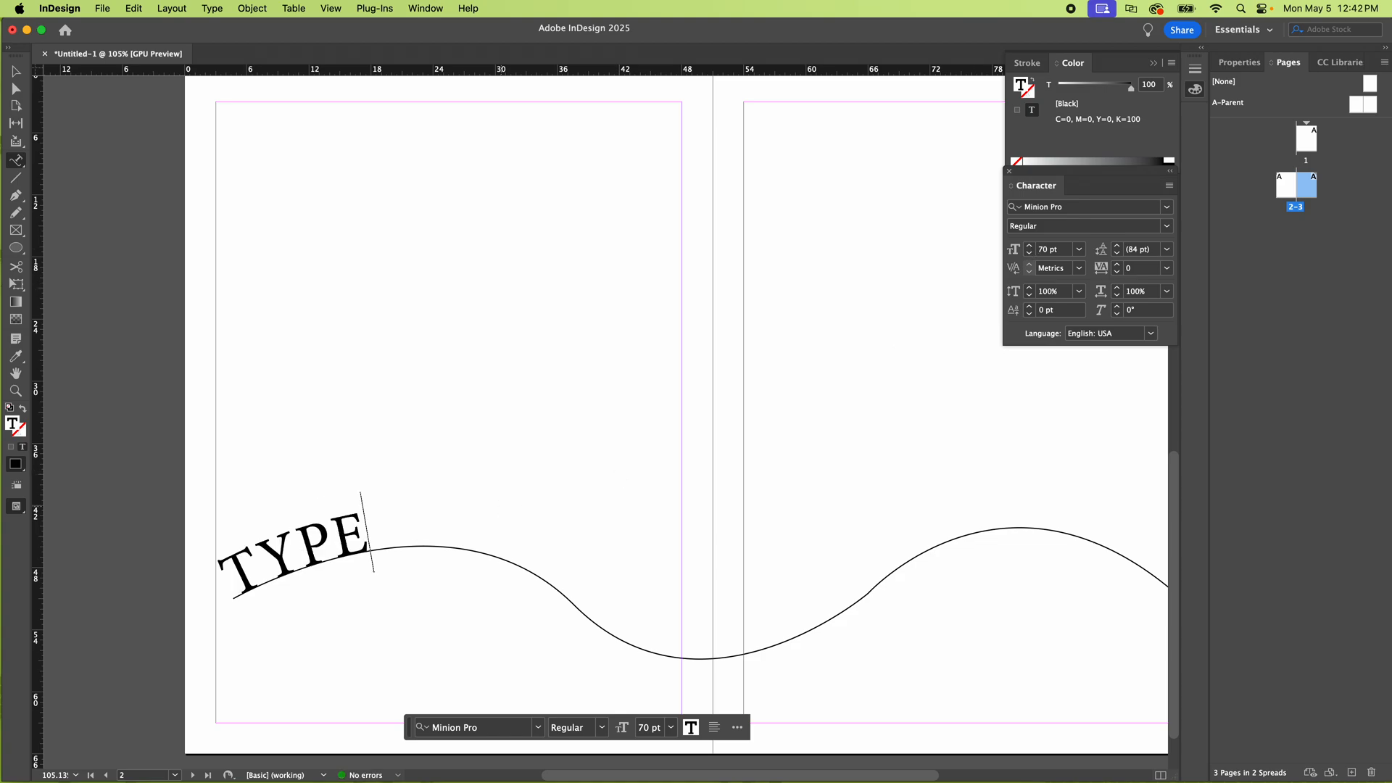
# - Type the rest of 'TYPE ON A PATH IN INDESIGN' along the wavy line at 70 pt
pyautogui.write('ON A PATHINI')
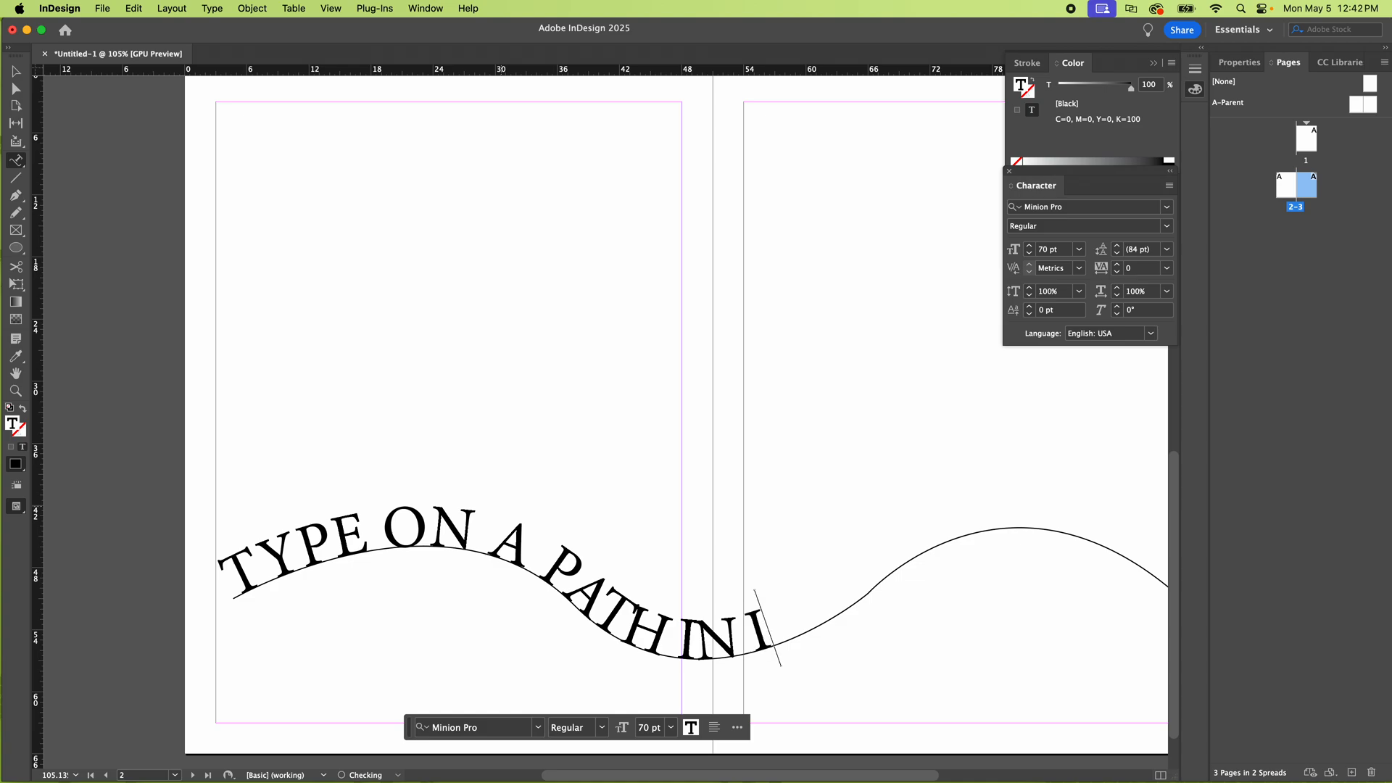
pyautogui.write('NDESIGN')
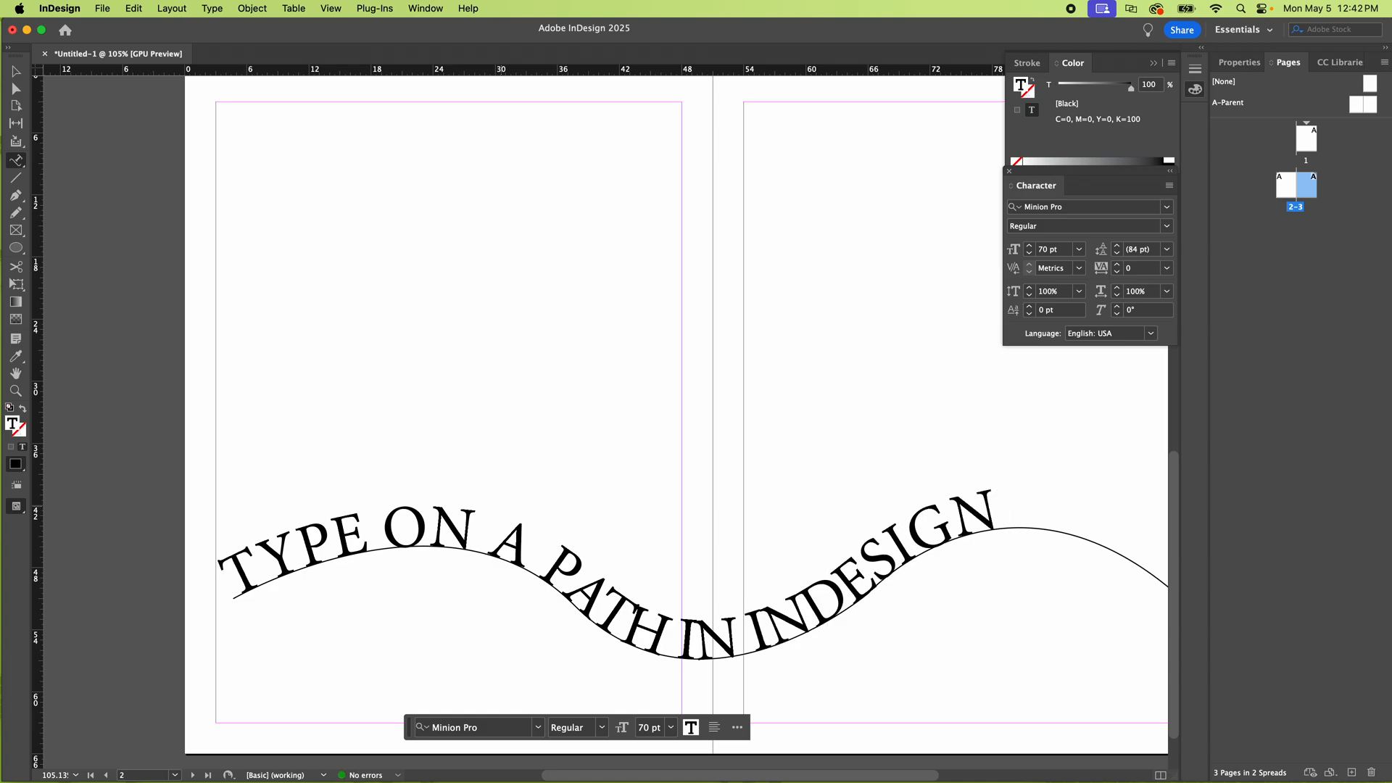
# - Finish the wavy text and set 'TYPE ON A PATH' along the circle's top edge
pyautogui.click(879, 577)
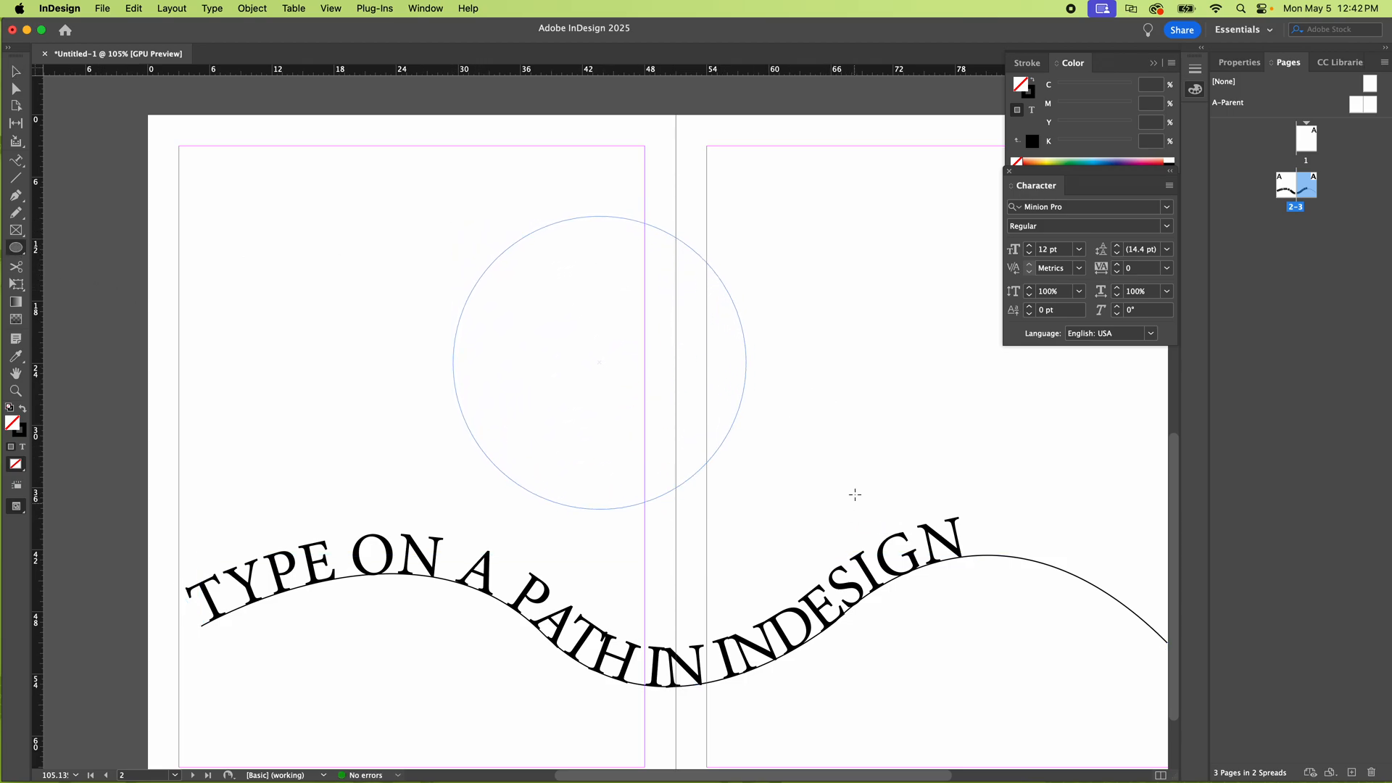
pyautogui.click(598, 361)
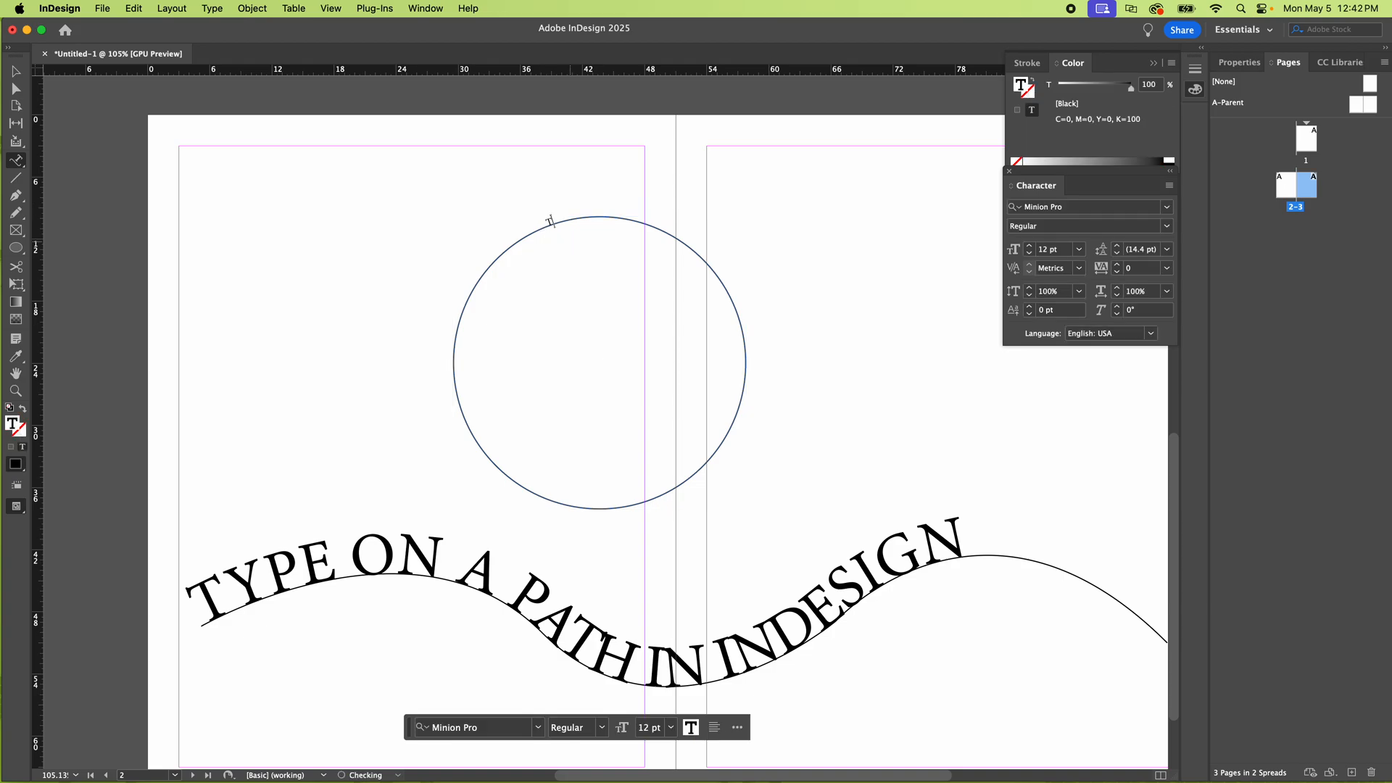
pyautogui.write('TYPE ON A PATH')
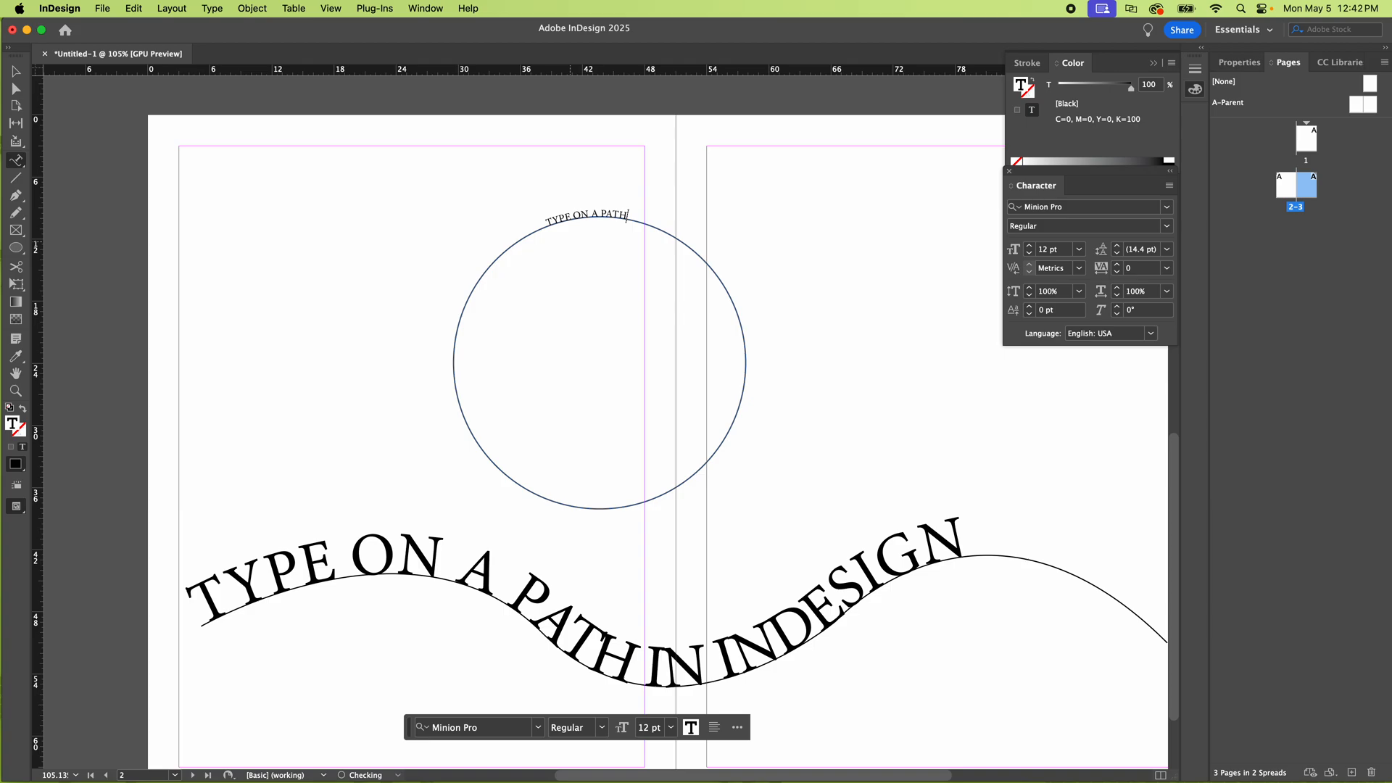